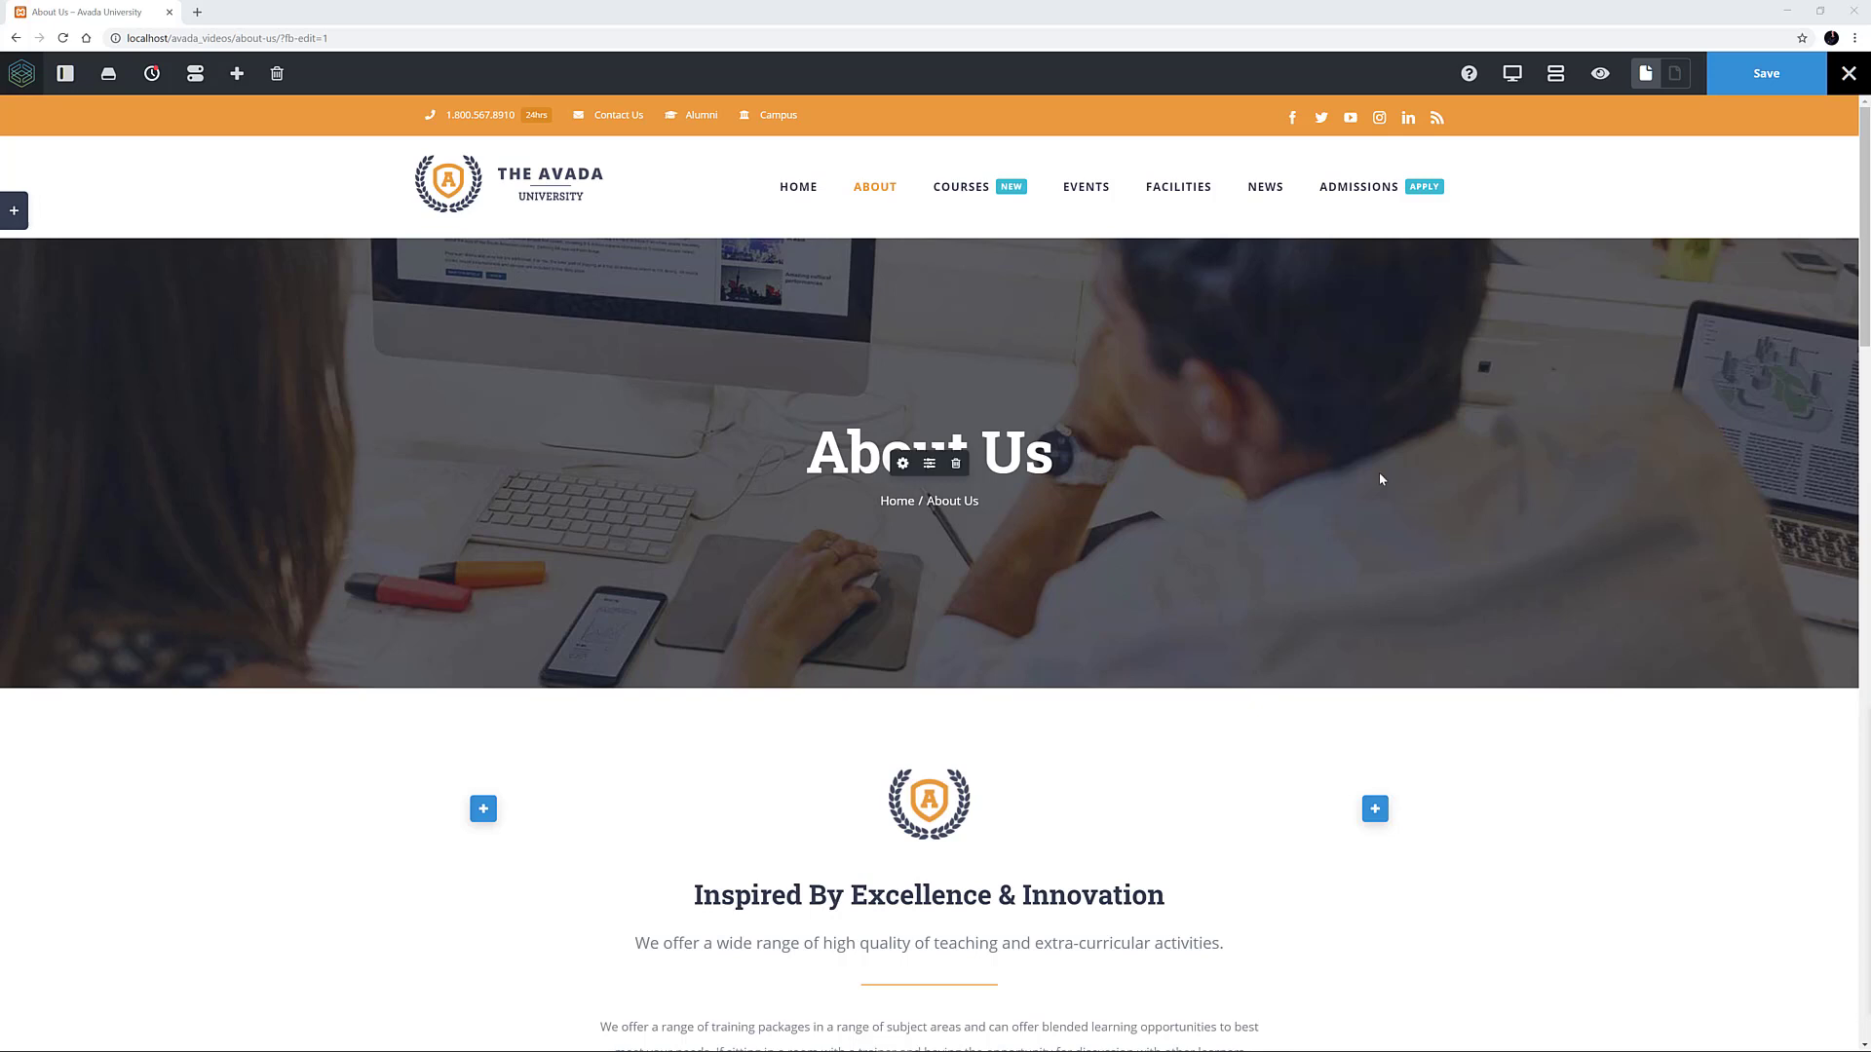
# Step: Narrow the intro text column to 2/3 and add an empty 1/3 column ready for an element
pyautogui.scroll(-3)
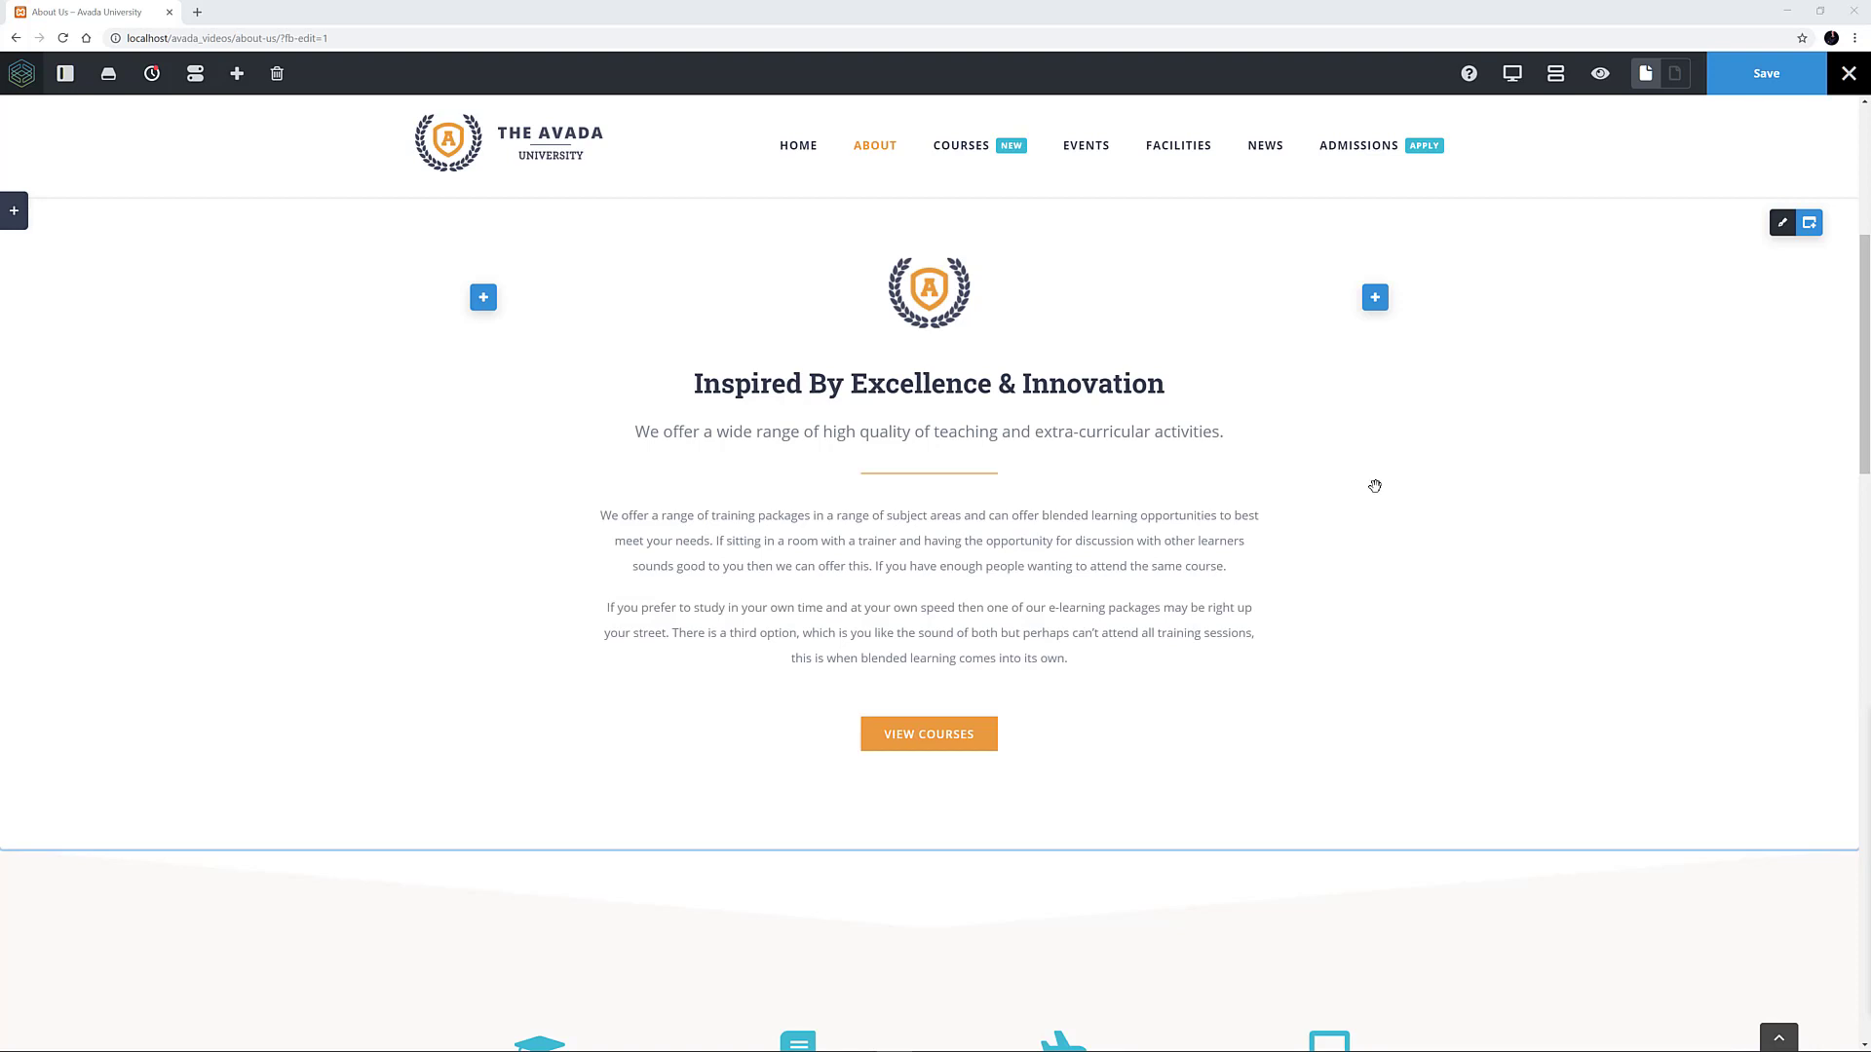
pyautogui.moveTo(555, 290)
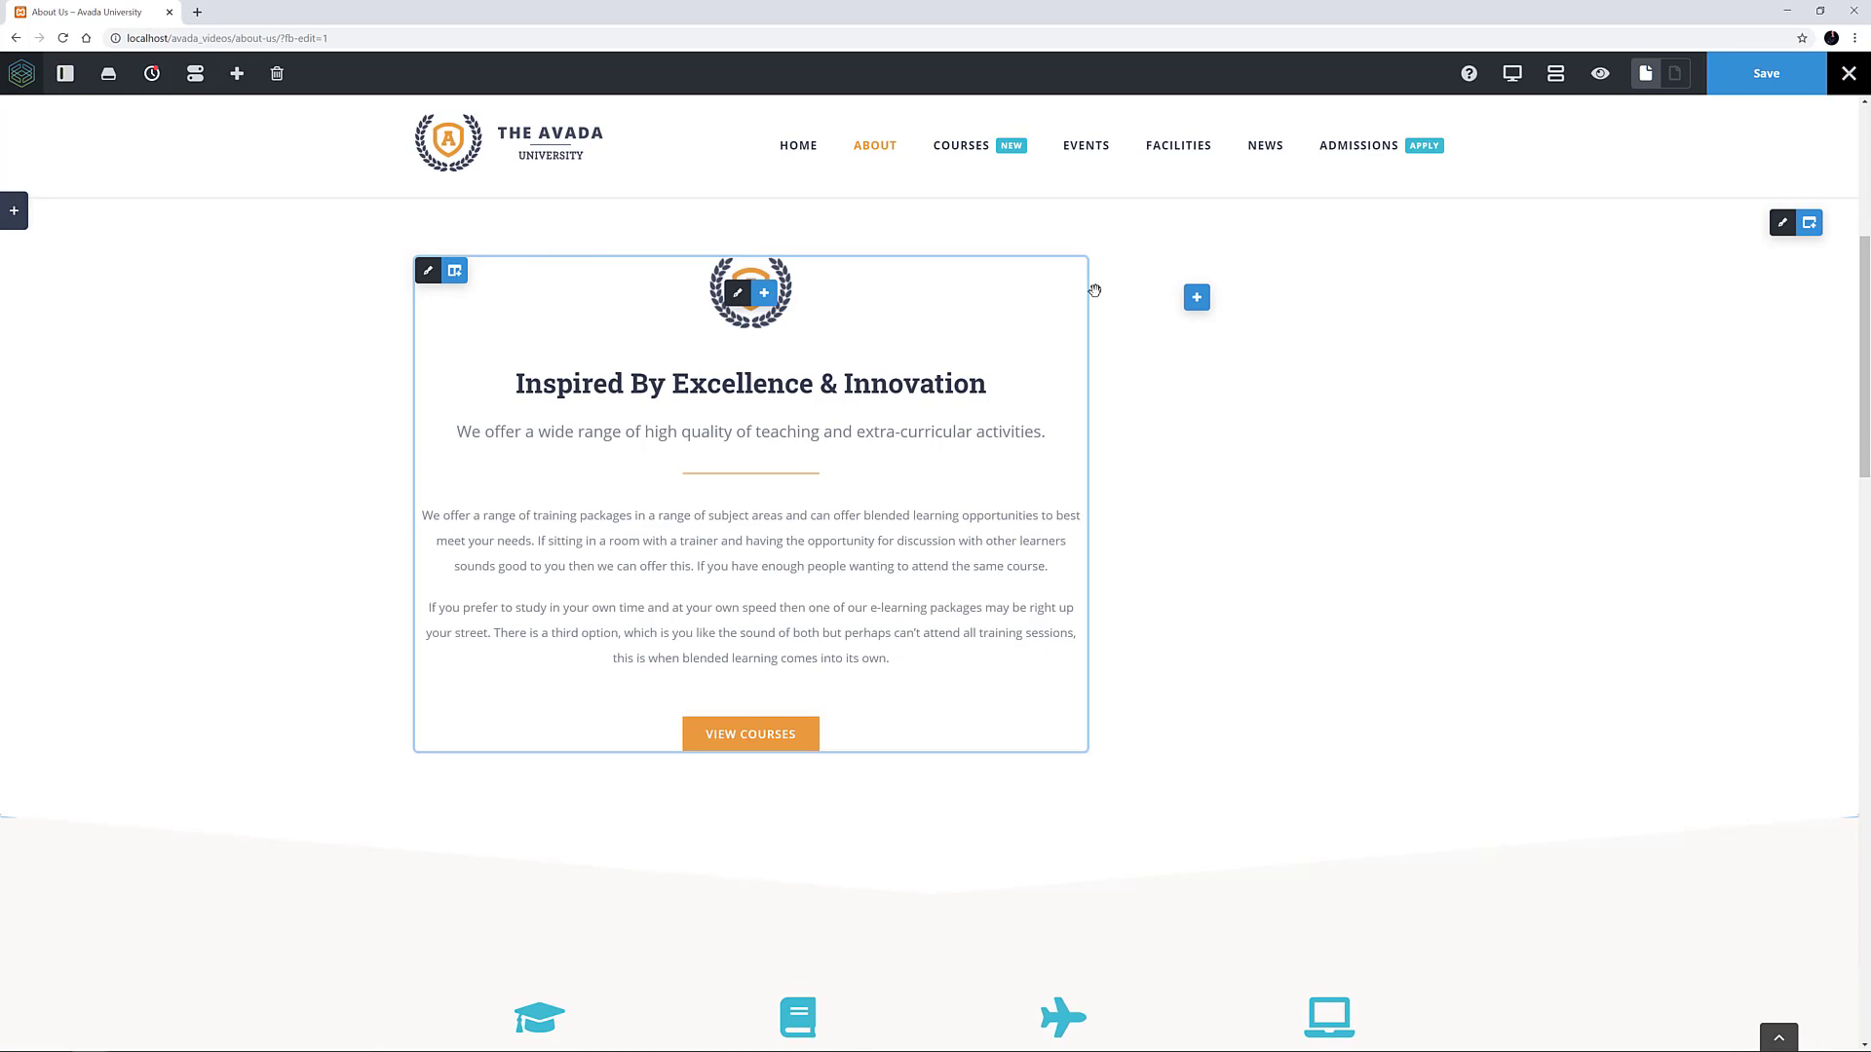
pyautogui.click(1197, 296)
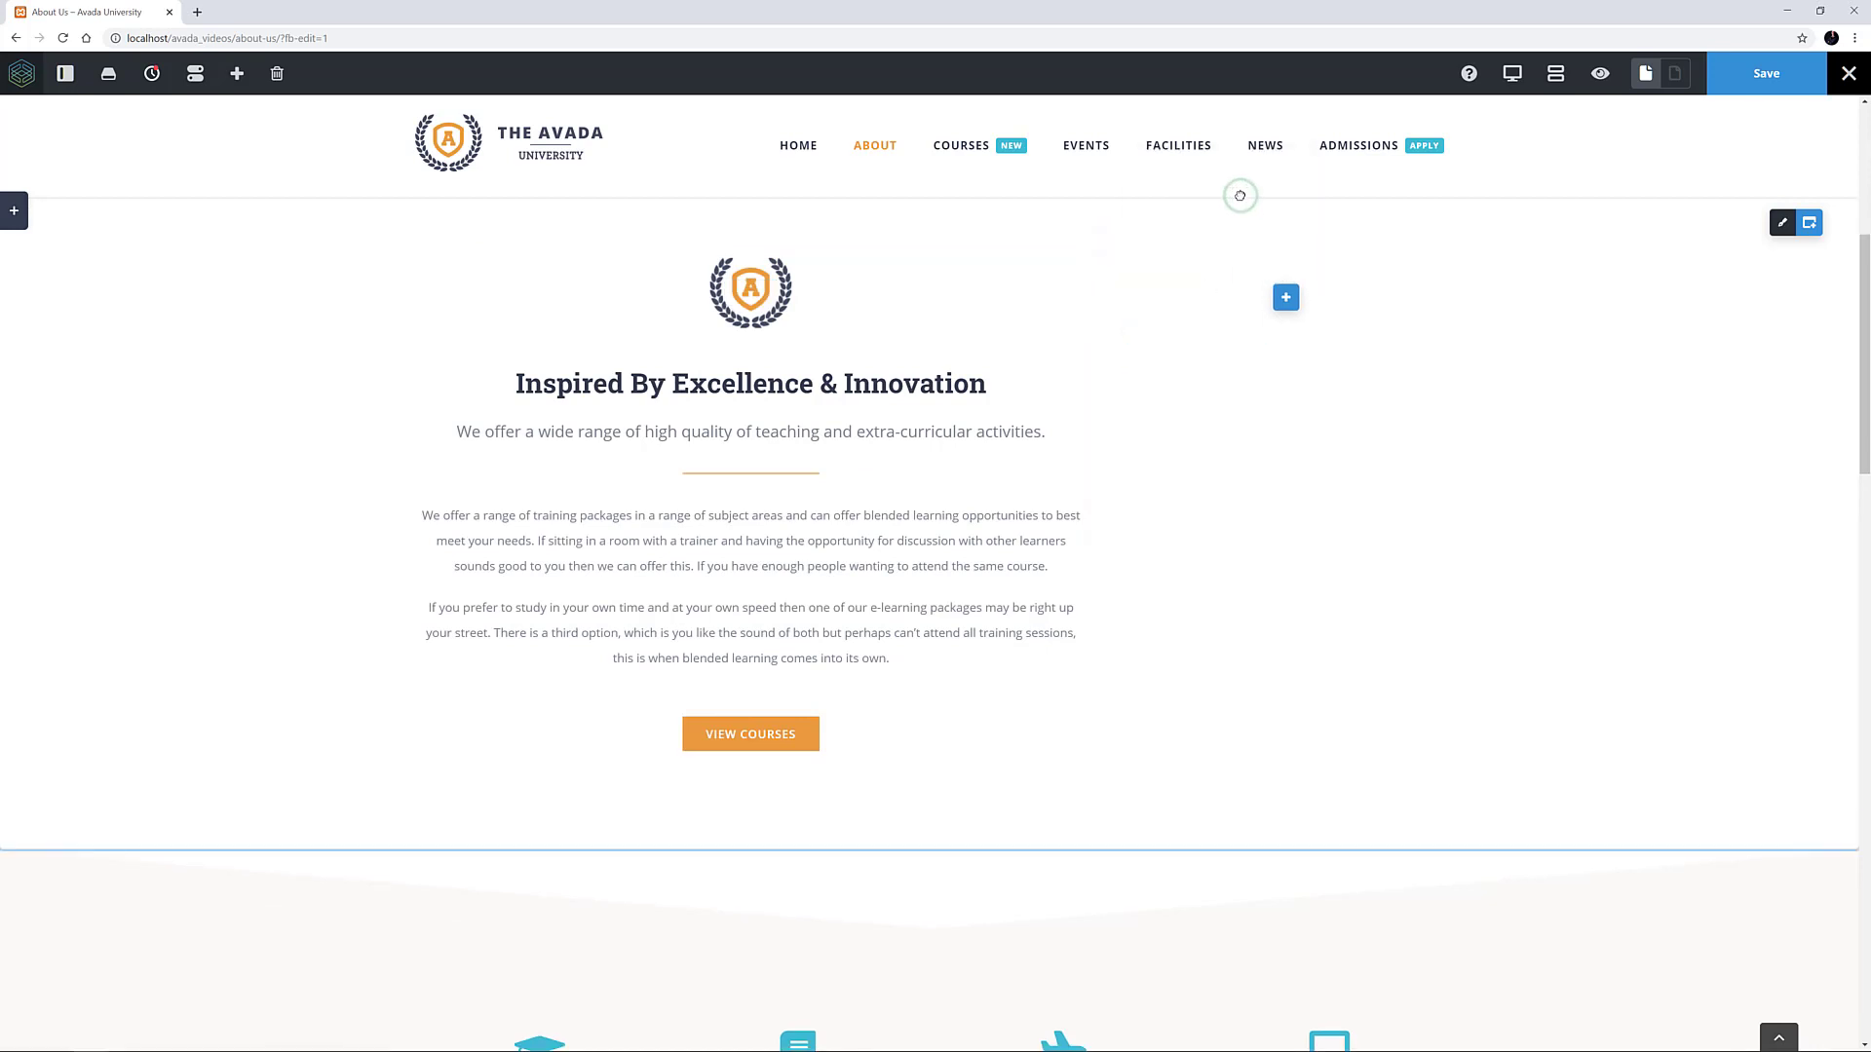
pyautogui.moveTo(1284, 296)
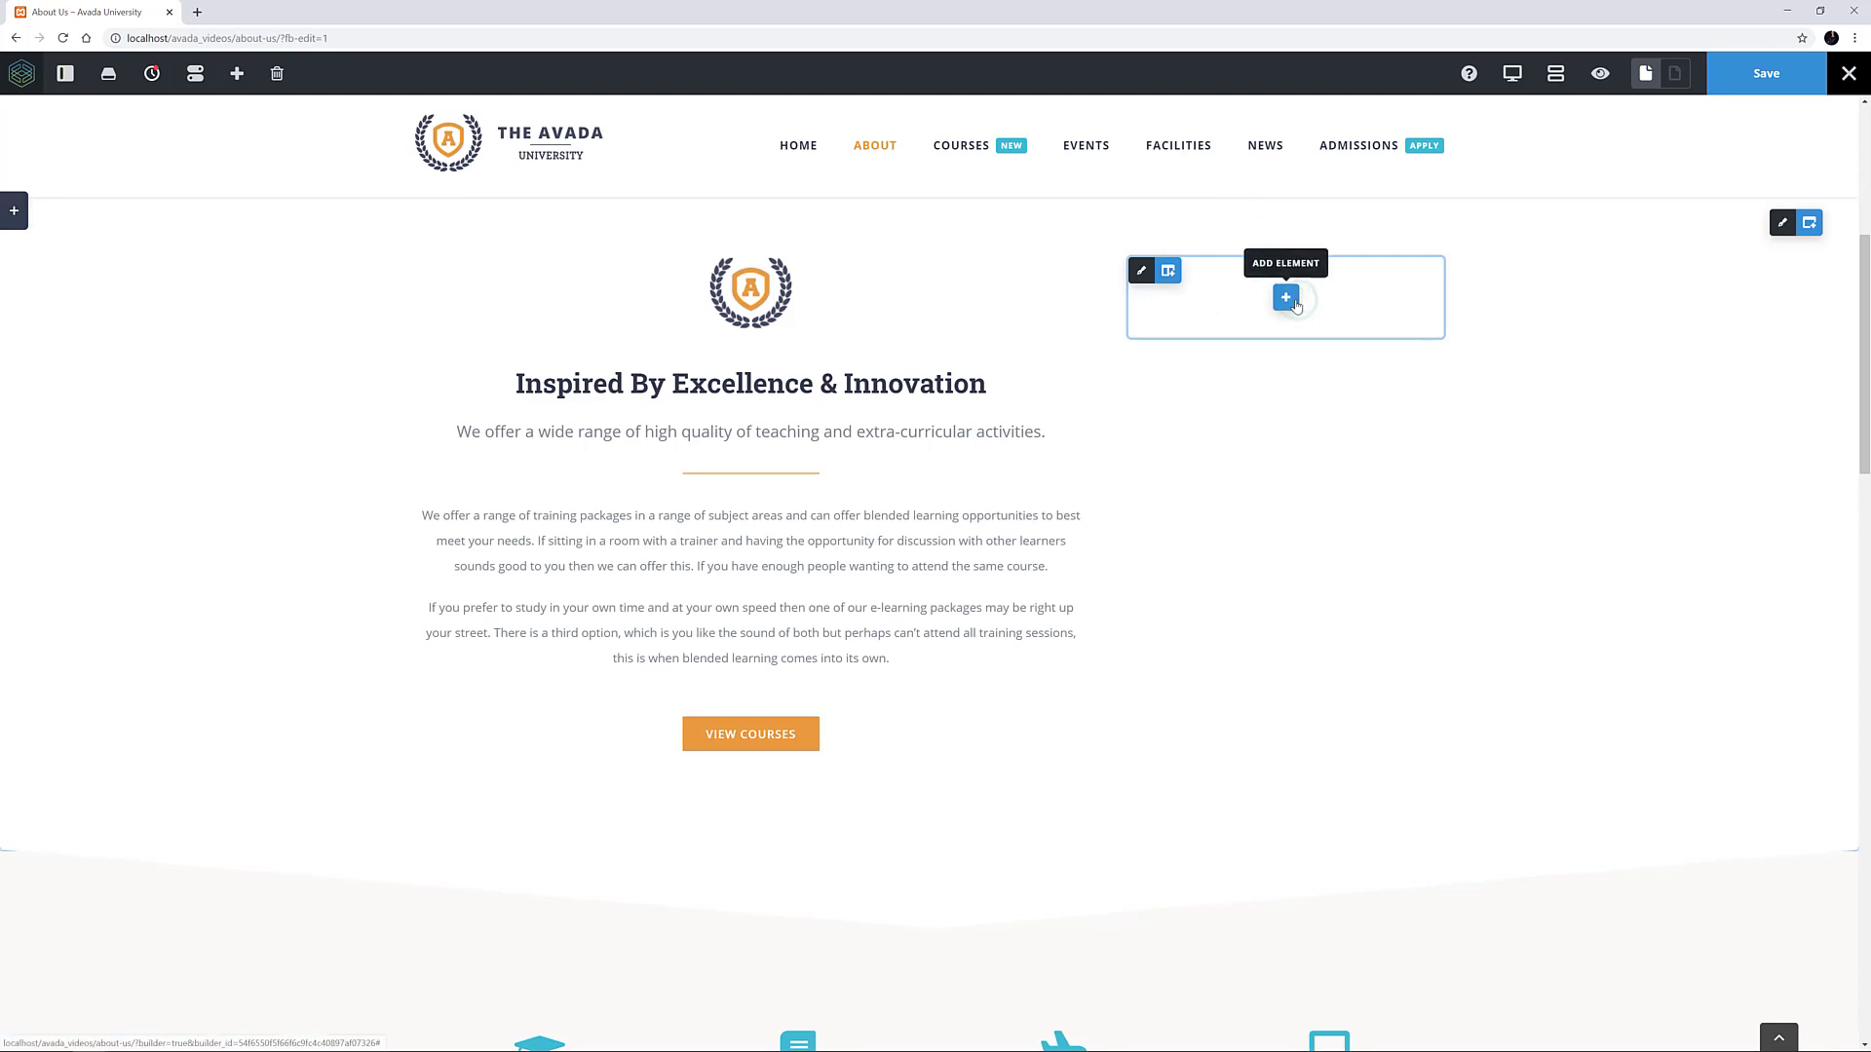
pyautogui.click(1285, 296)
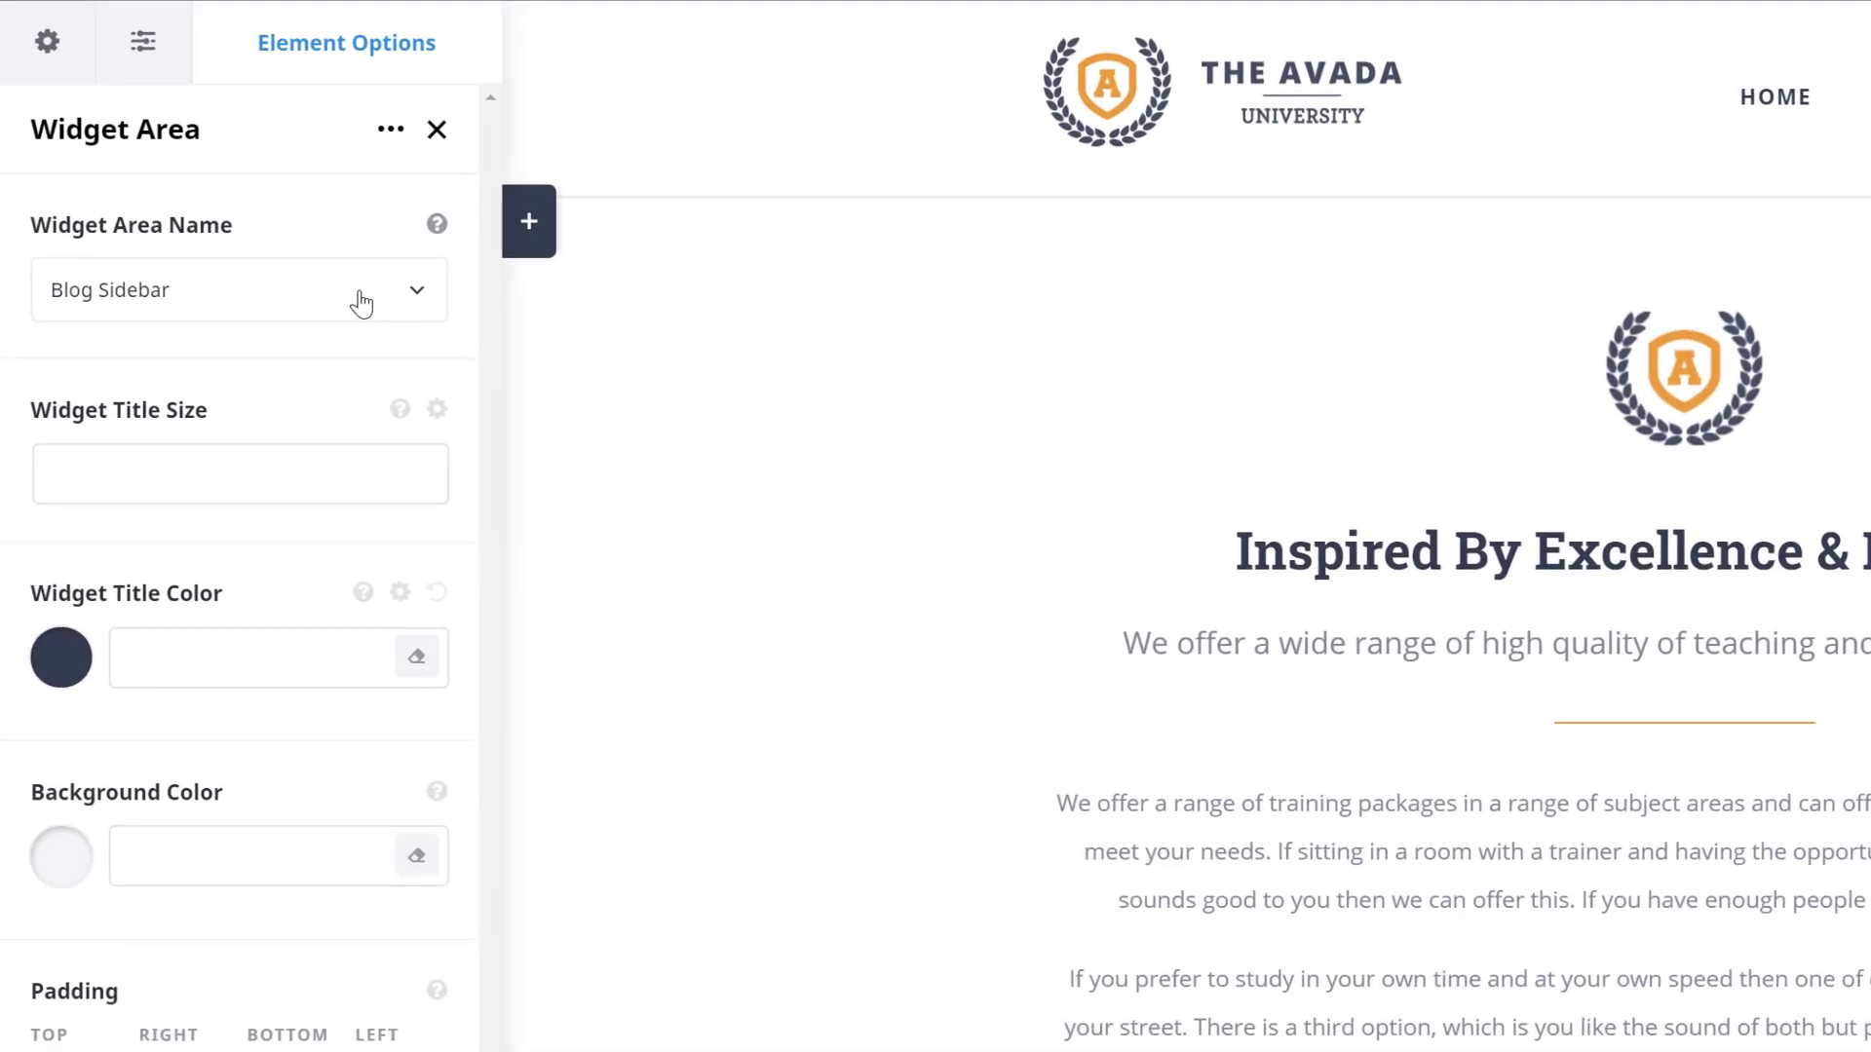
# Step: Insert a Widget Area element set to the About Page Widget area
pyautogui.click(238, 290)
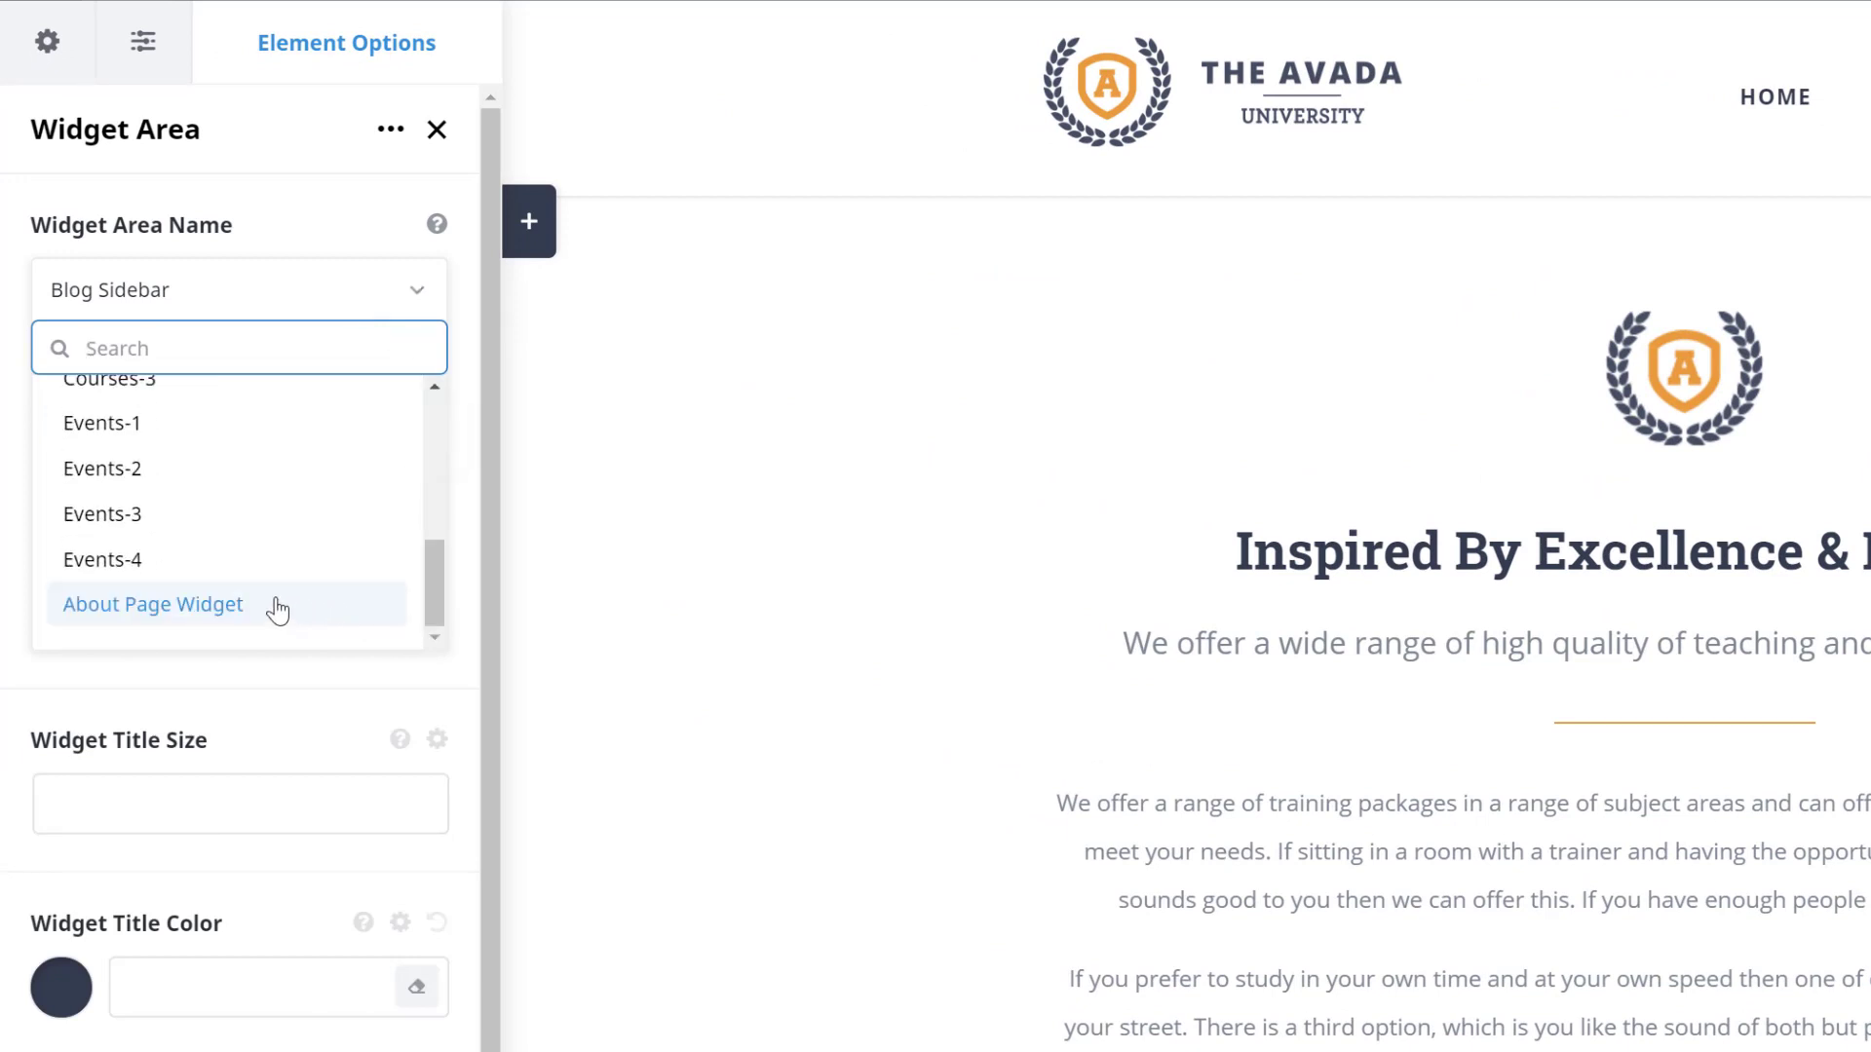
pyautogui.click(152, 604)
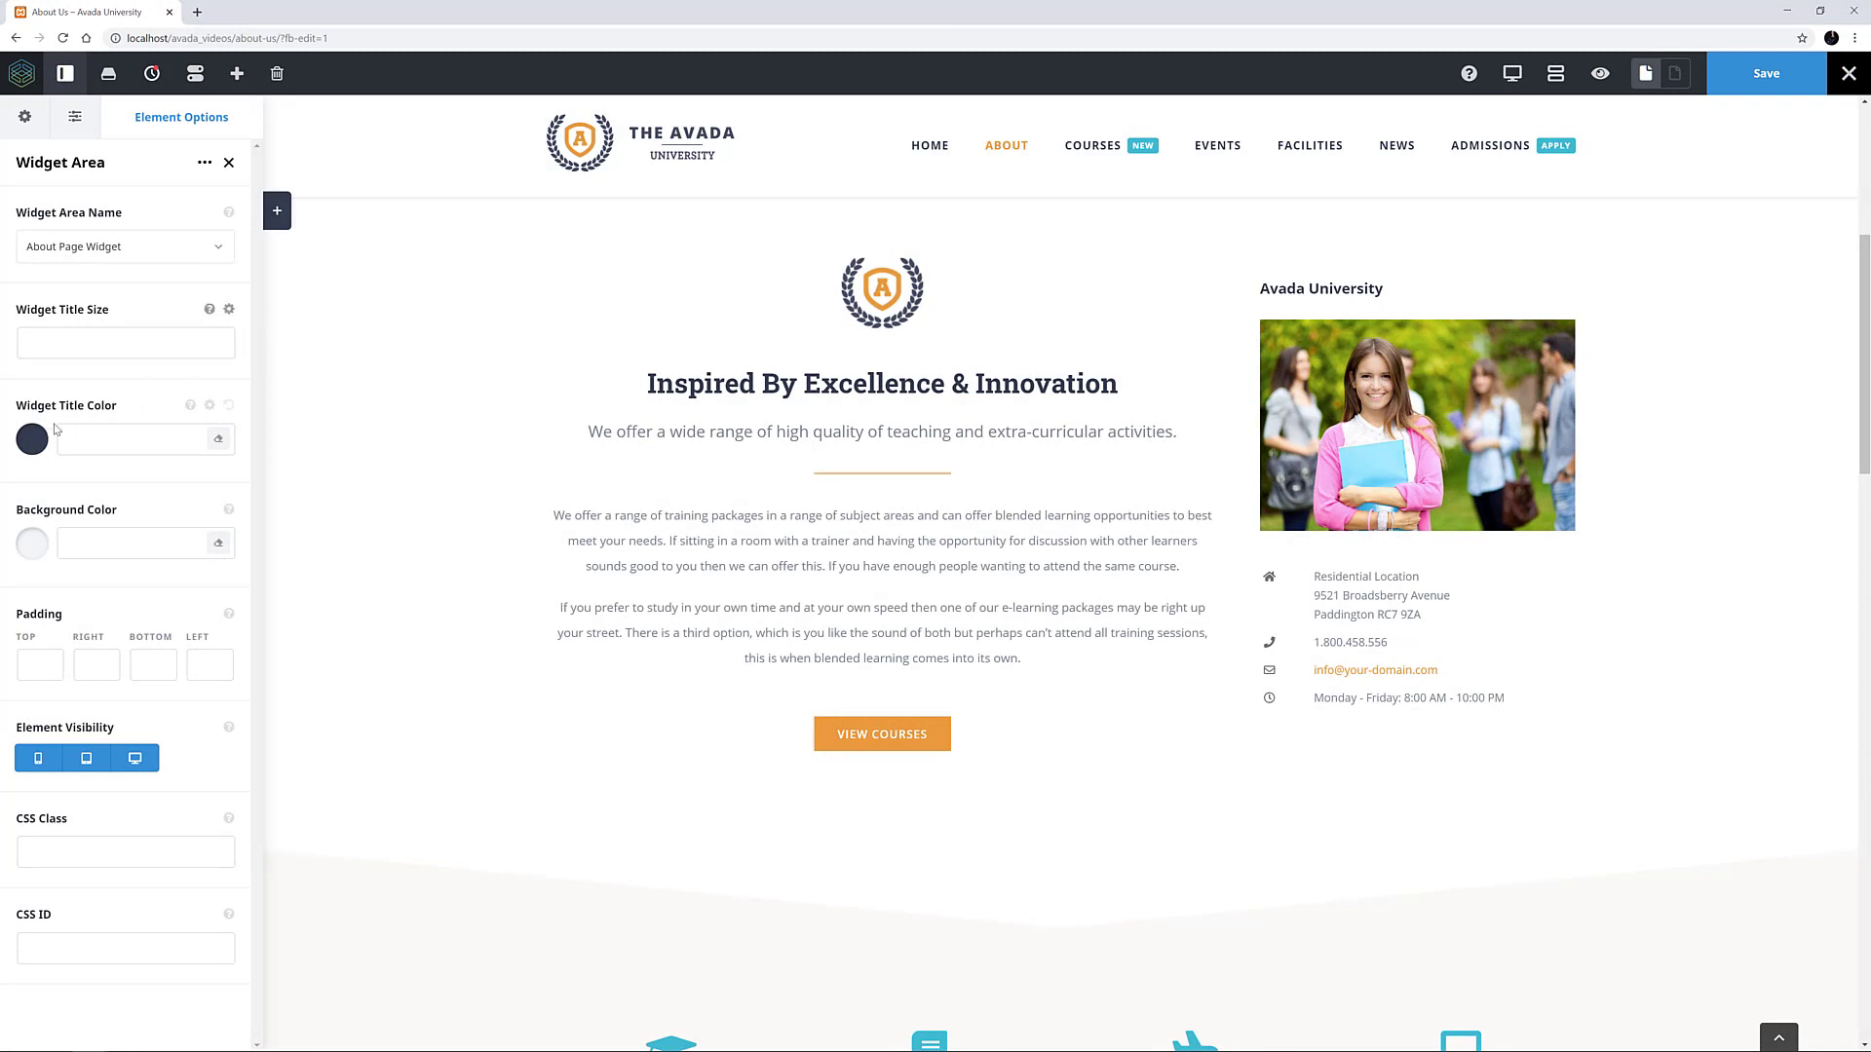
# Step: Set the Widget Title Color to orange #ff9800 and close the options panel
pyautogui.click(31, 438)
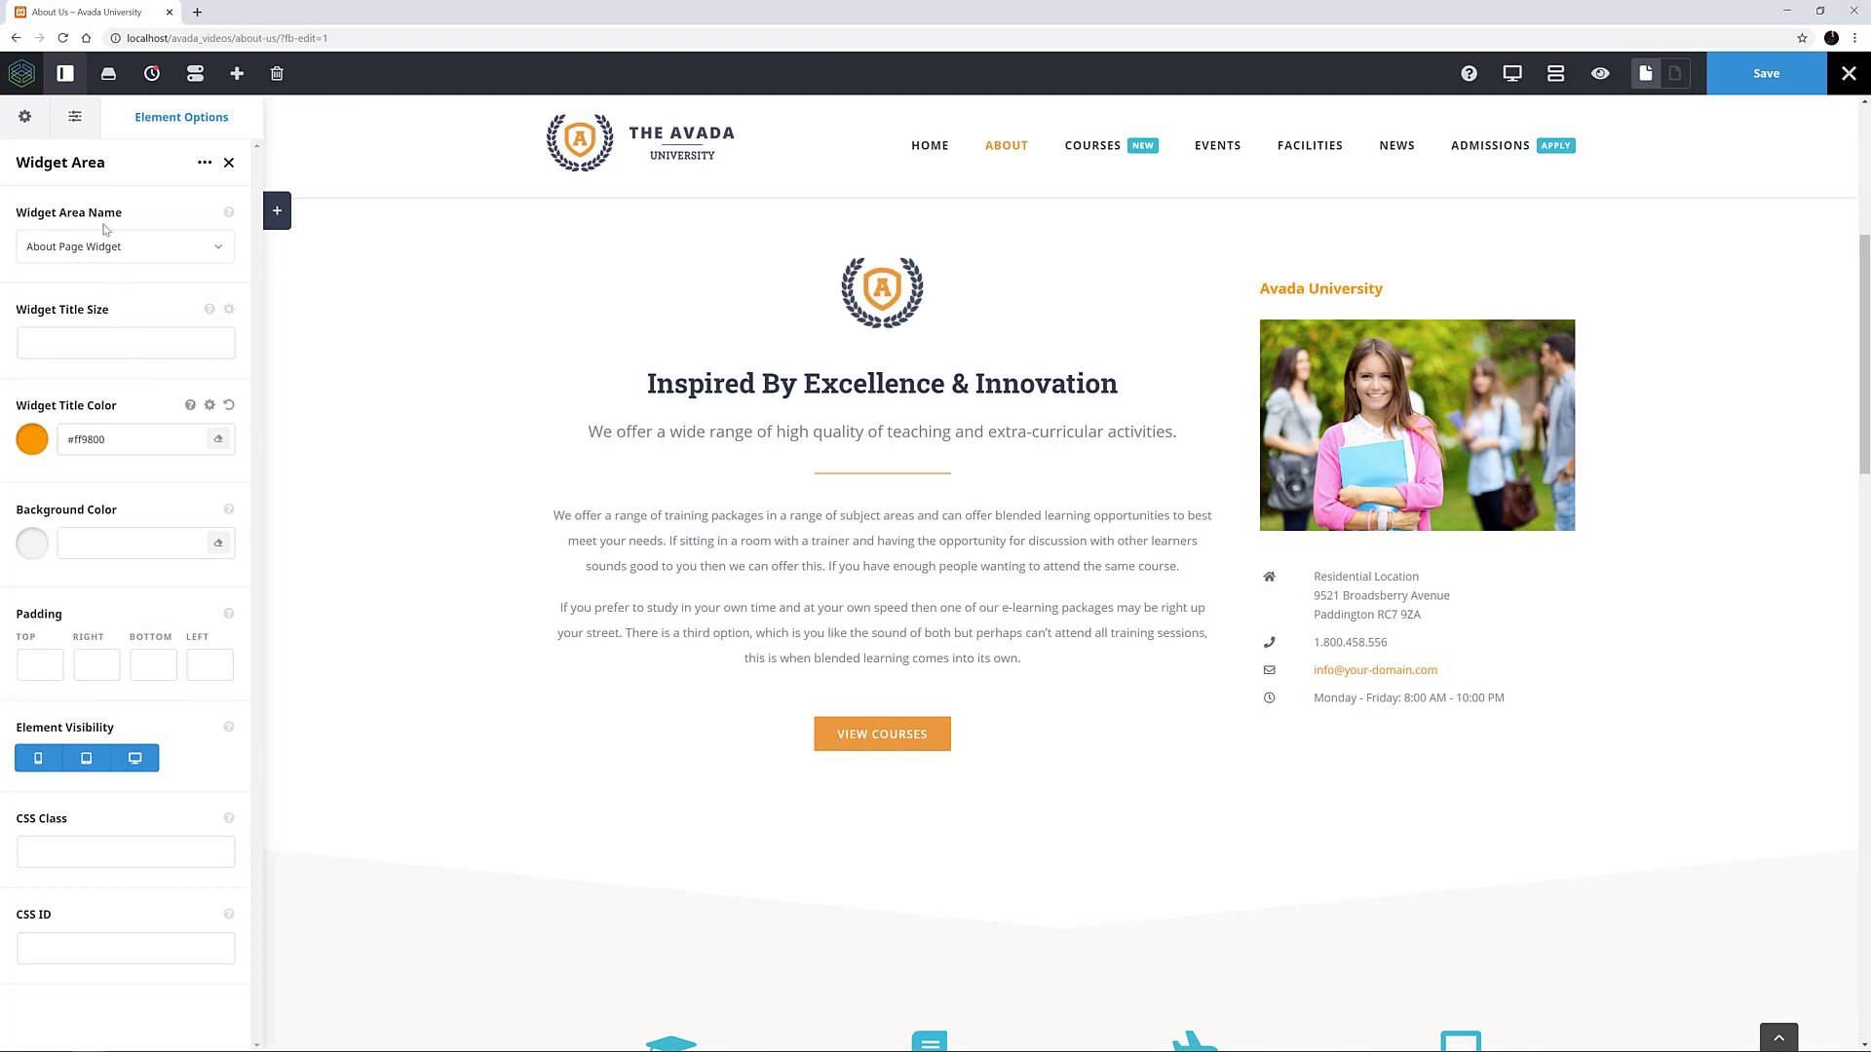
pyautogui.click(65, 74)
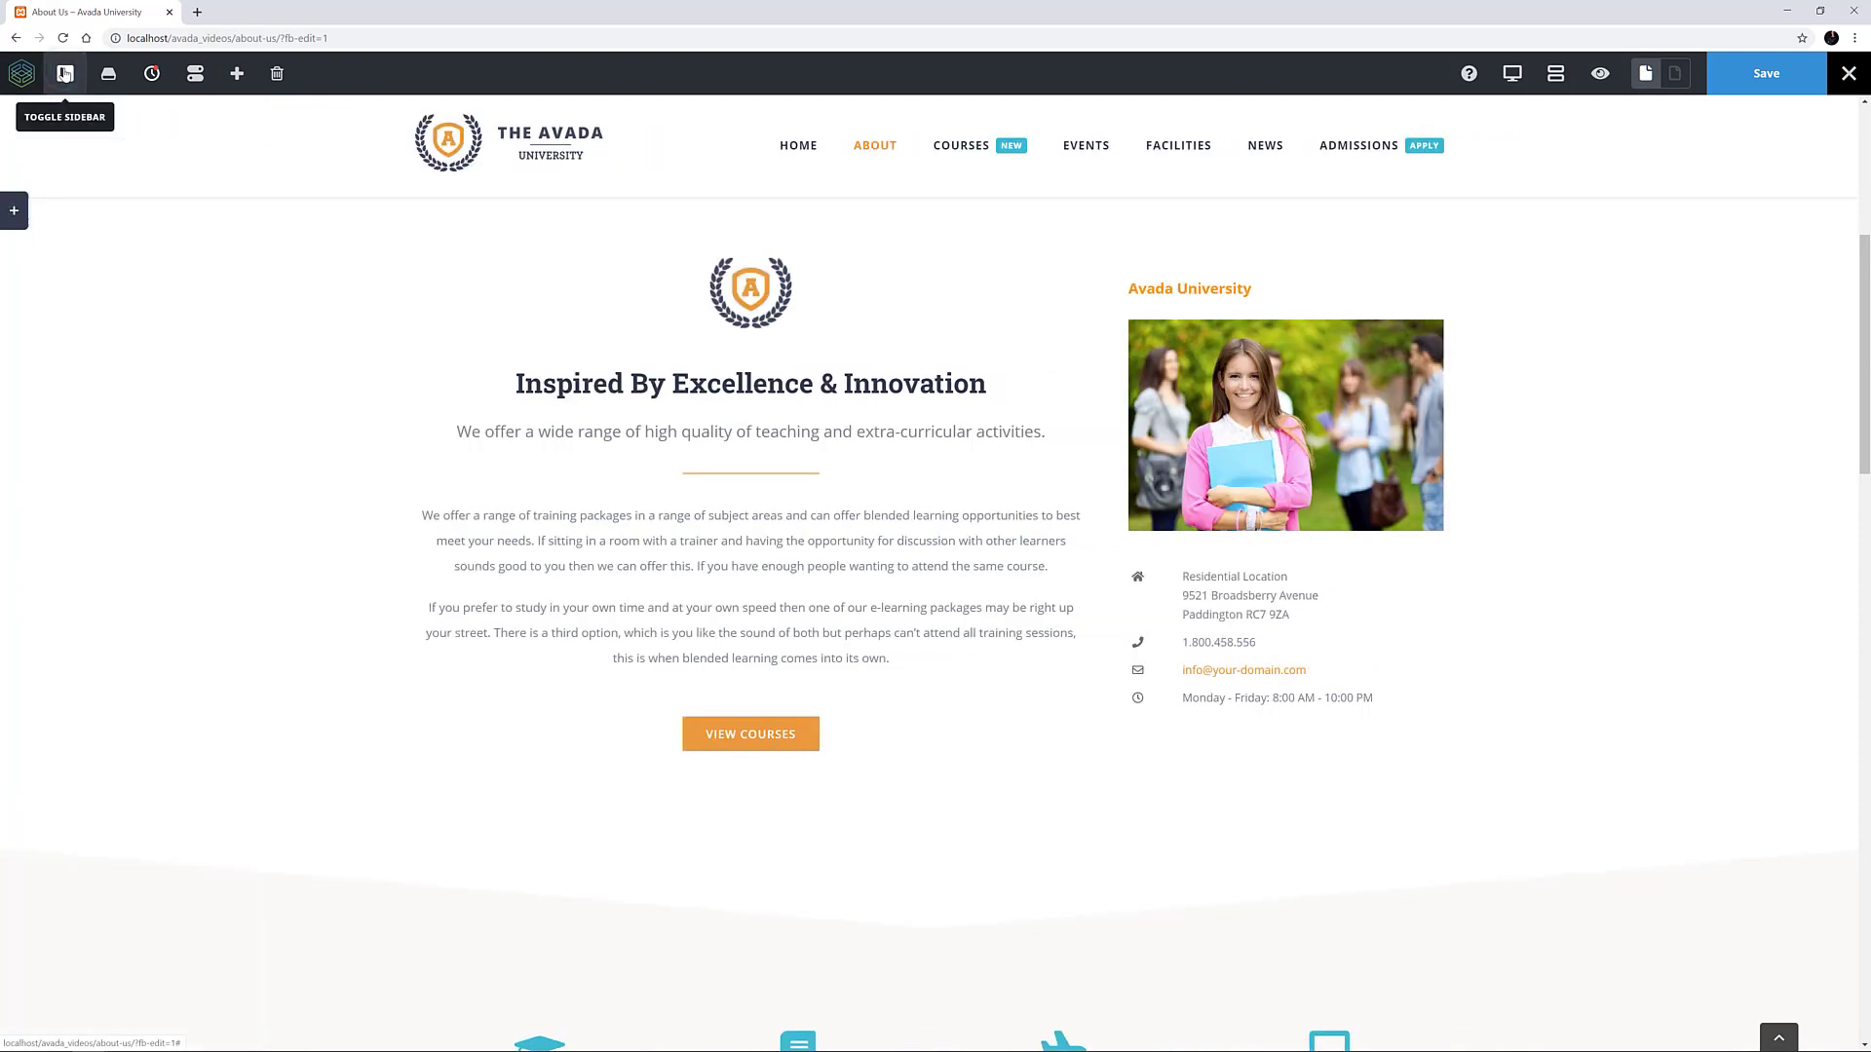
pyautogui.click(64, 72)
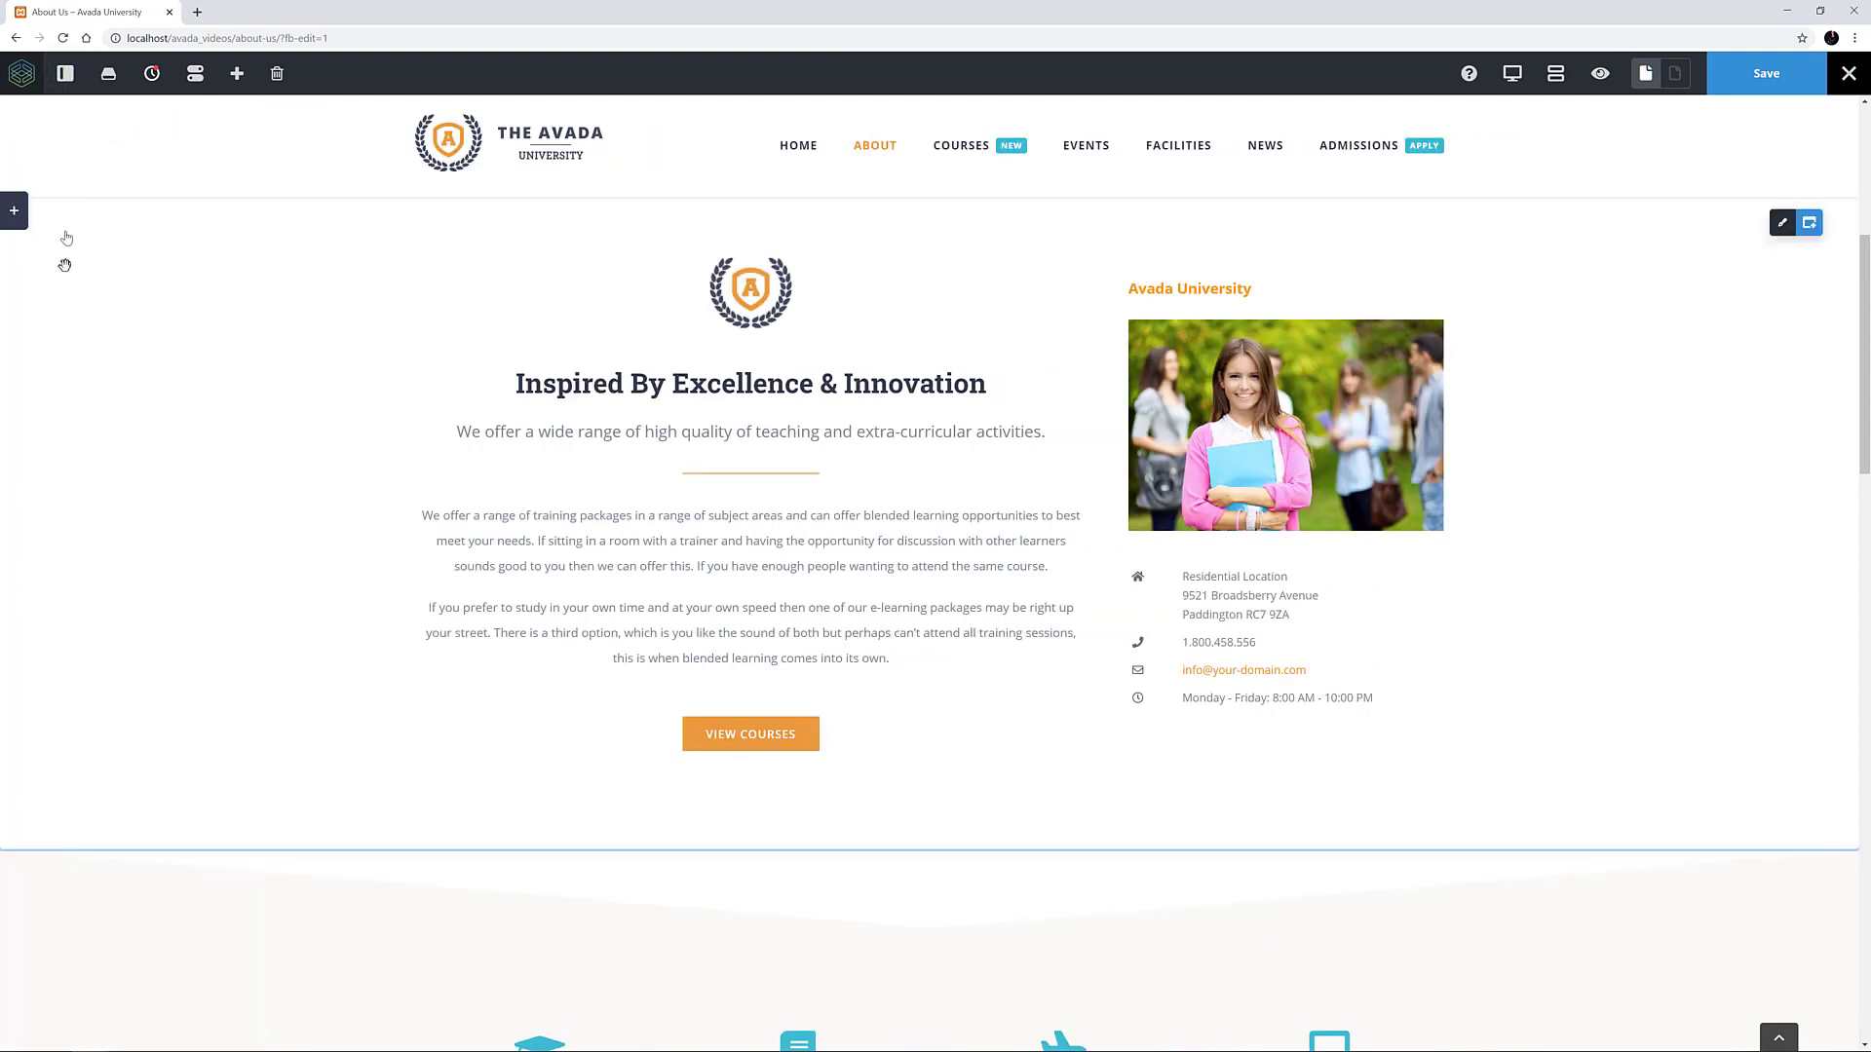